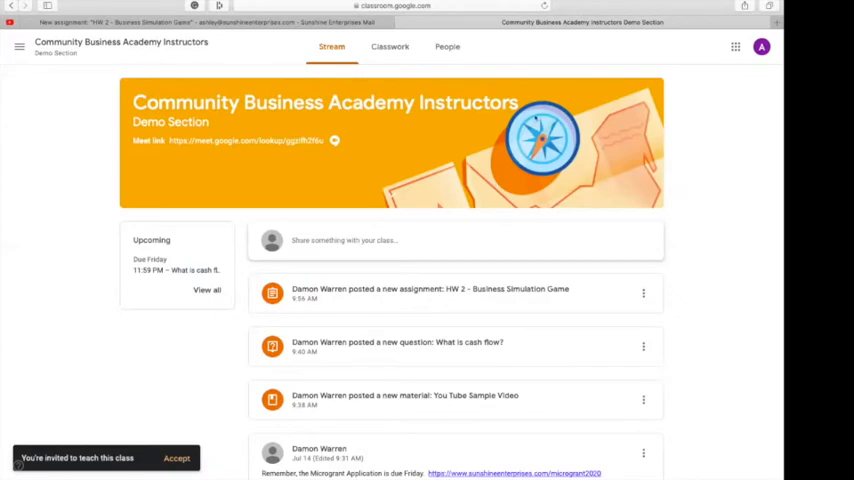
pyautogui.moveTo(560, 210)
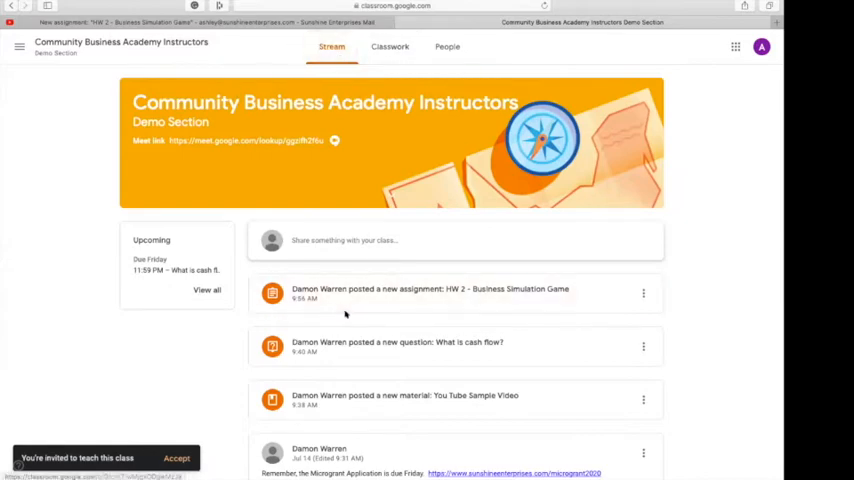
# Step: Open the Classwork list and expand the Week 2 HW 2 - Business Simulation Game assignment
pyautogui.scroll(-3)
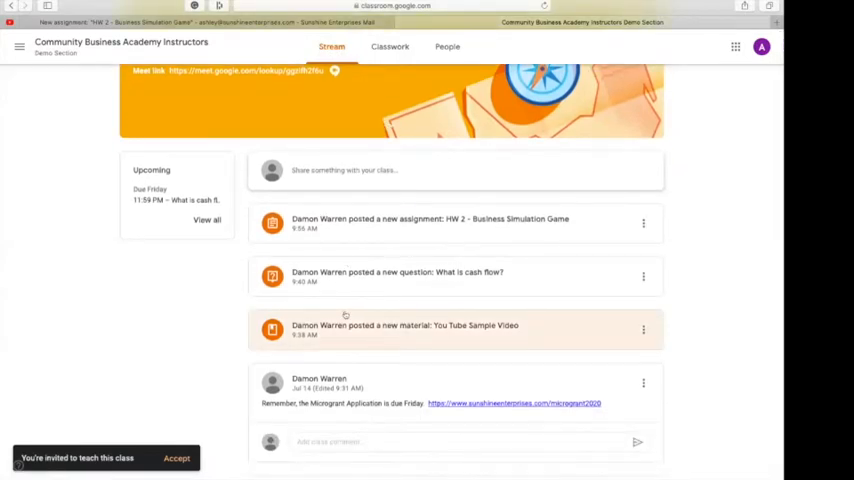
pyautogui.scroll(3)
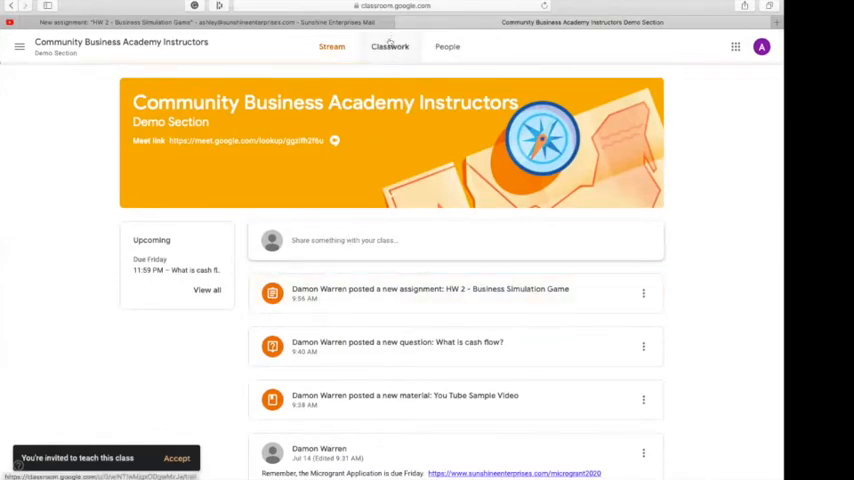
pyautogui.click(390, 46)
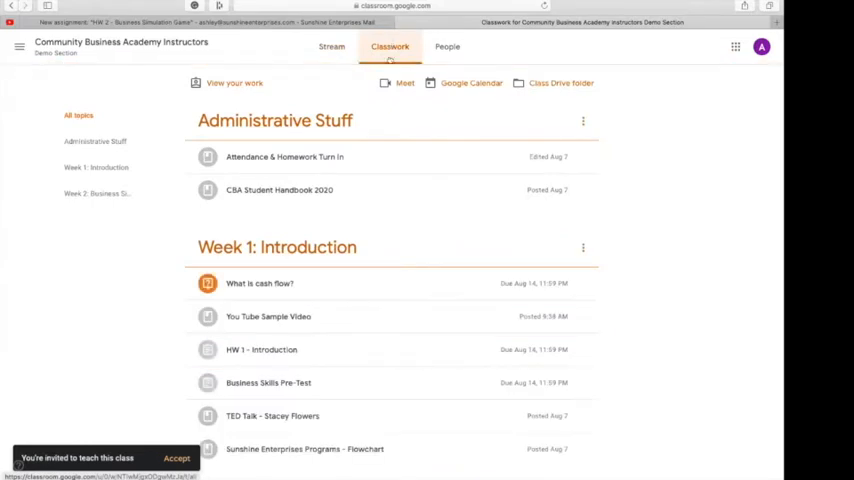
pyautogui.moveTo(387, 122)
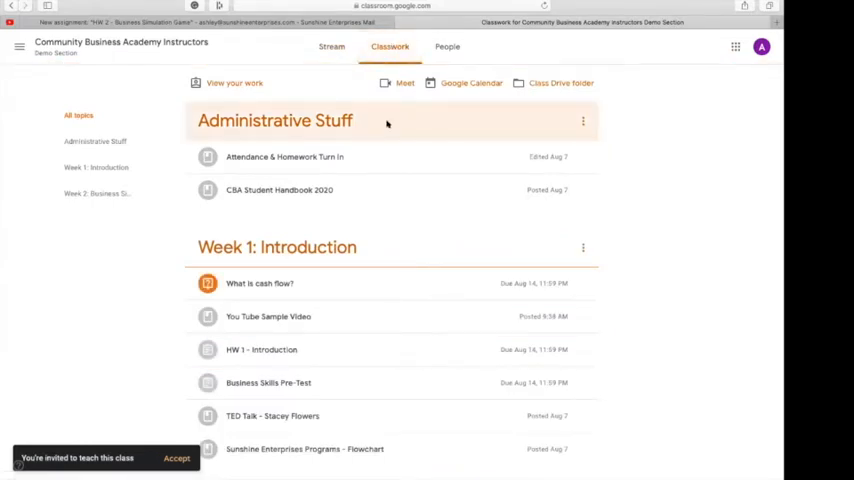
pyautogui.scroll(-3)
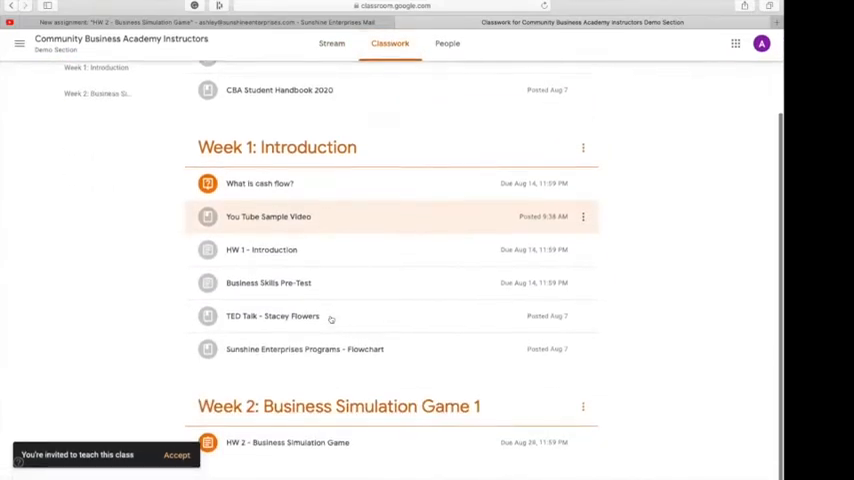
pyautogui.scroll(-3)
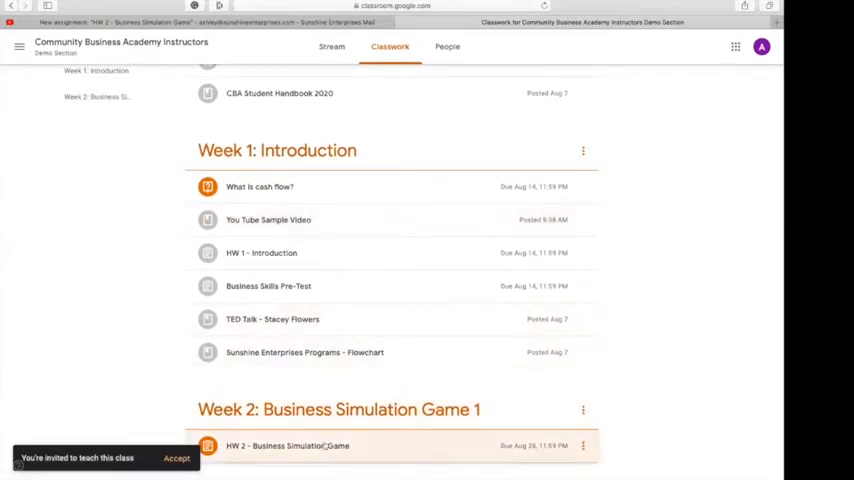
pyautogui.click(300, 447)
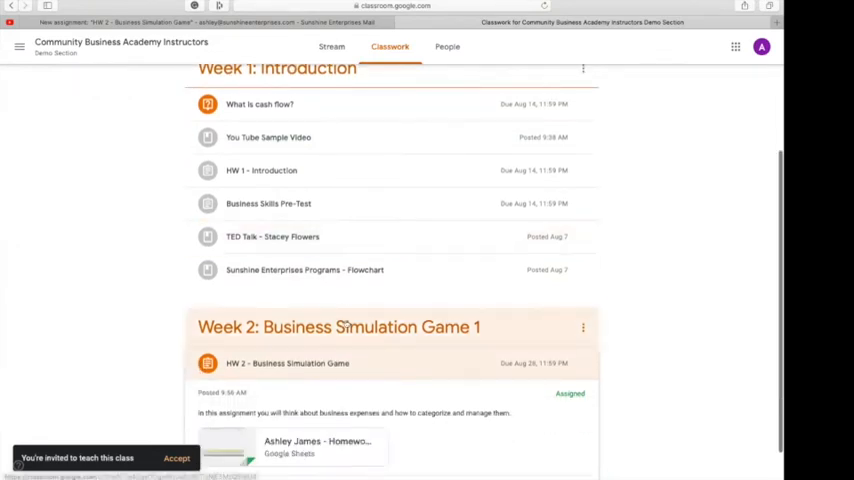
pyautogui.scroll(-3)
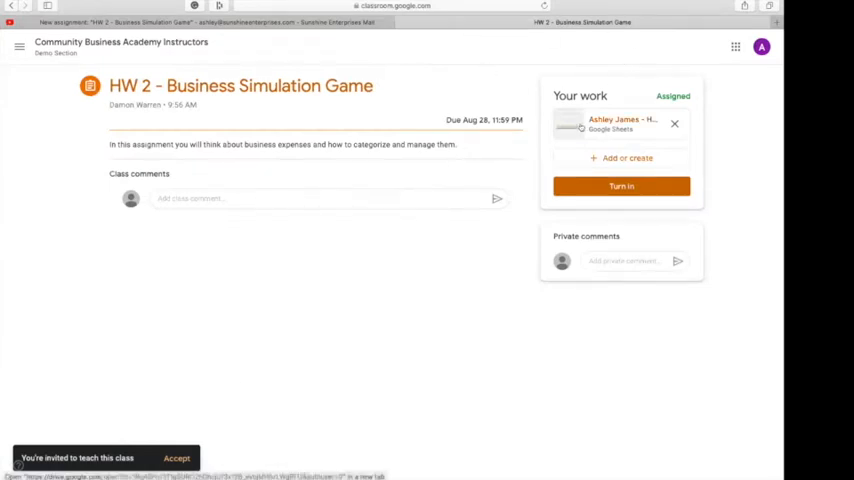
pyautogui.moveTo(620, 125)
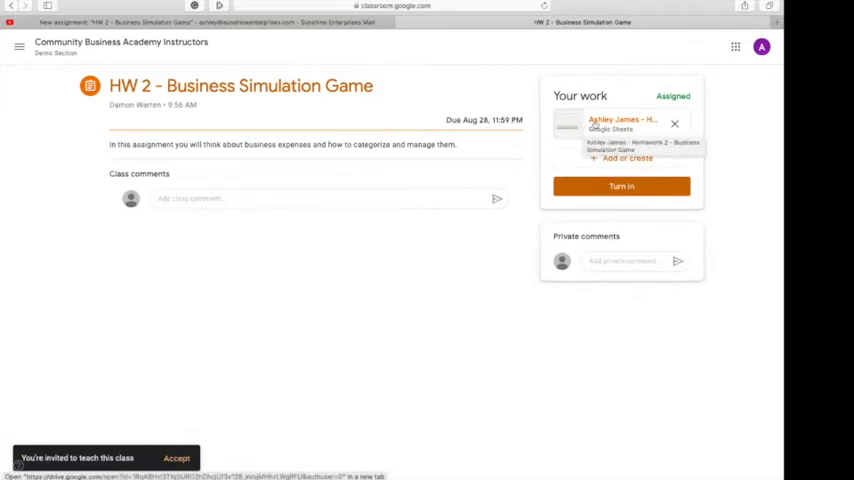
# Step: Open the attached Homework 2 Google Sheets file from the assignment page
pyautogui.click(620, 125)
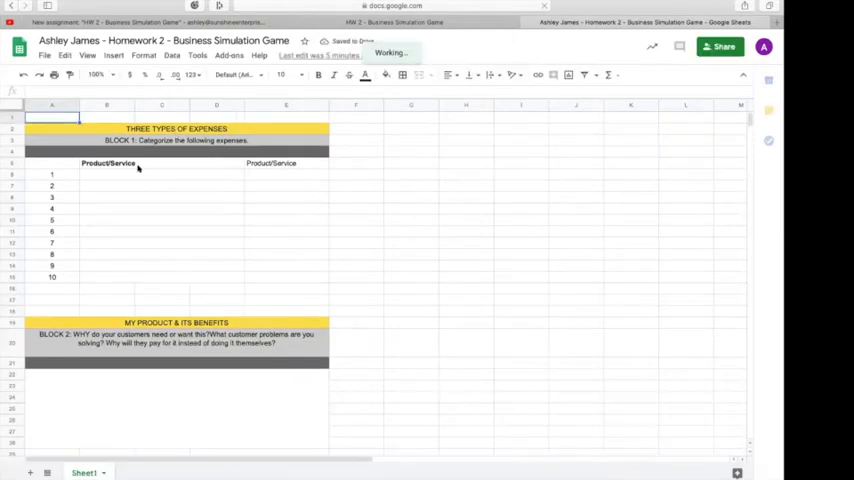
# Step: Enter gel and hair ties as the first two products in block 1, with a 2.0 amount
pyautogui.click(138, 174)
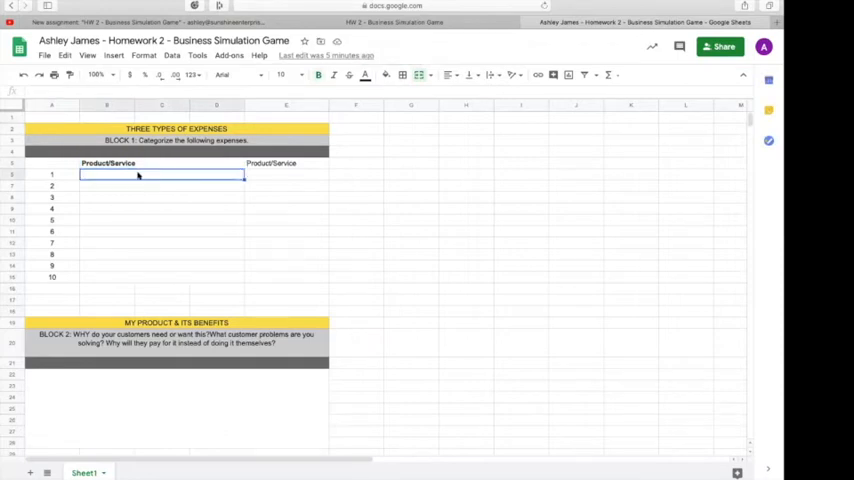
pyautogui.write('gel')
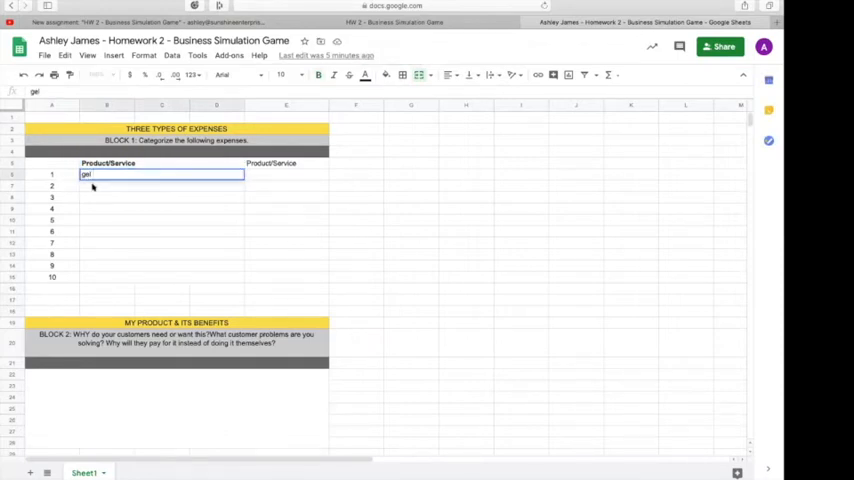
pyautogui.write('hair ties')
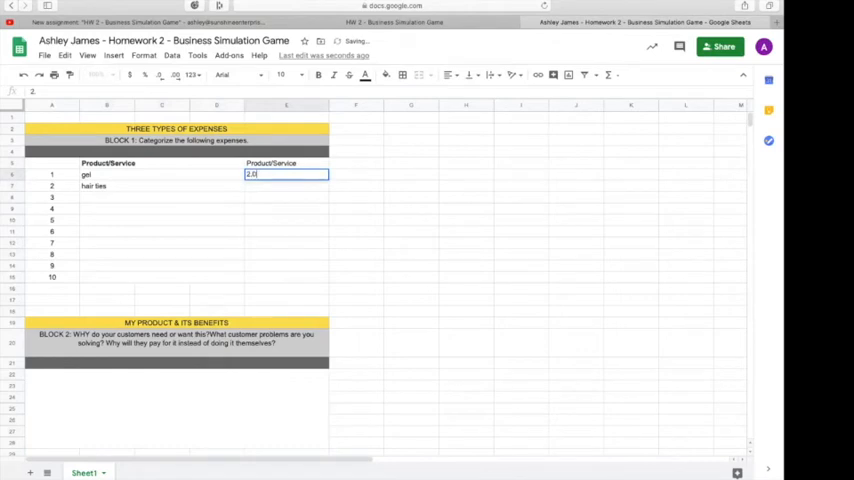
pyautogui.press('Enter')
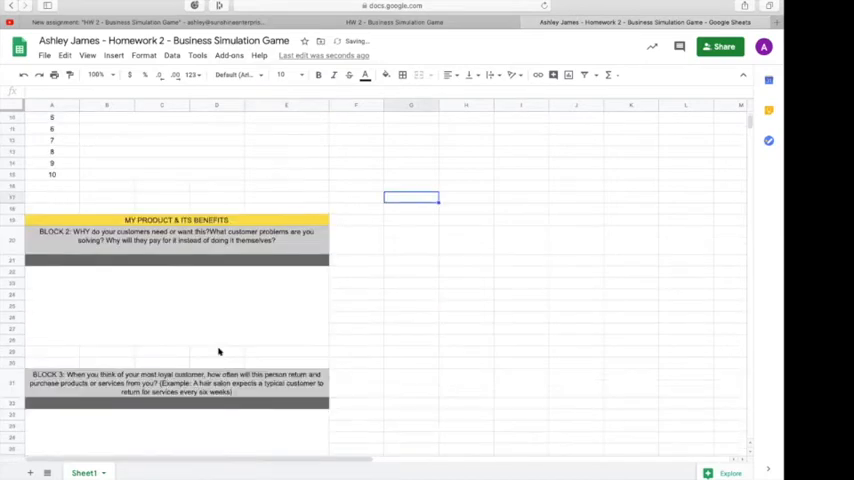
pyautogui.scroll(-3)
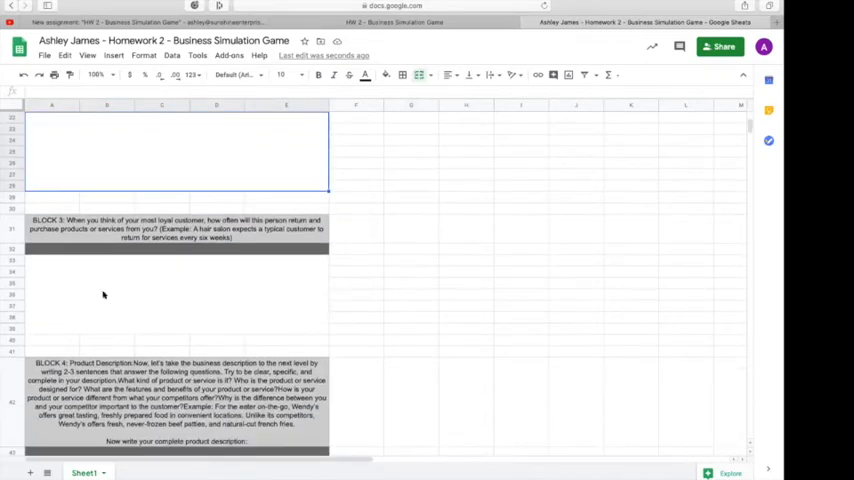
pyautogui.scroll(-3)
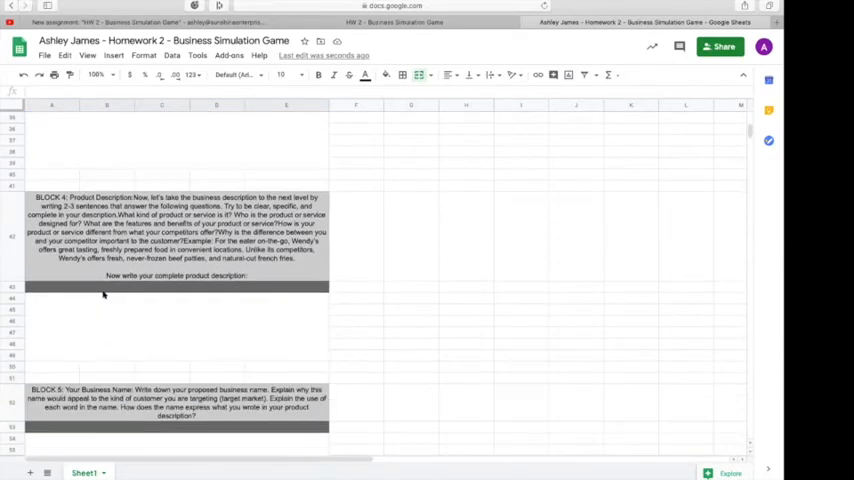
pyautogui.scroll(-3)
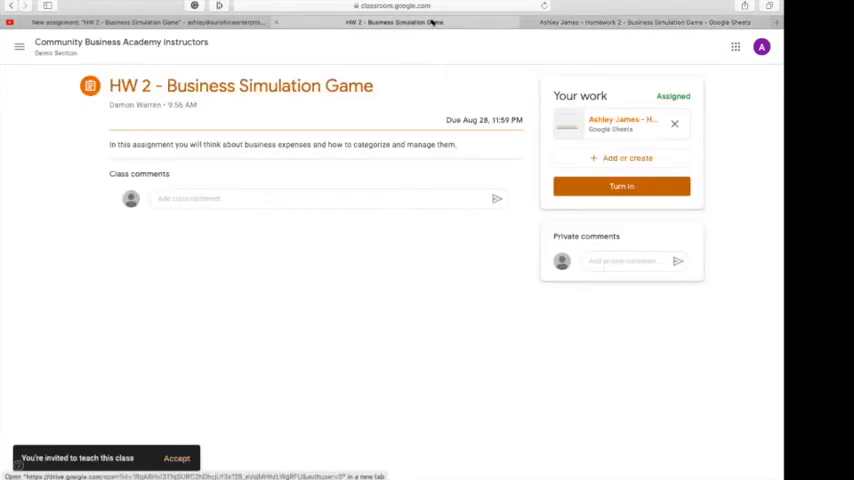
pyautogui.moveTo(401, 218)
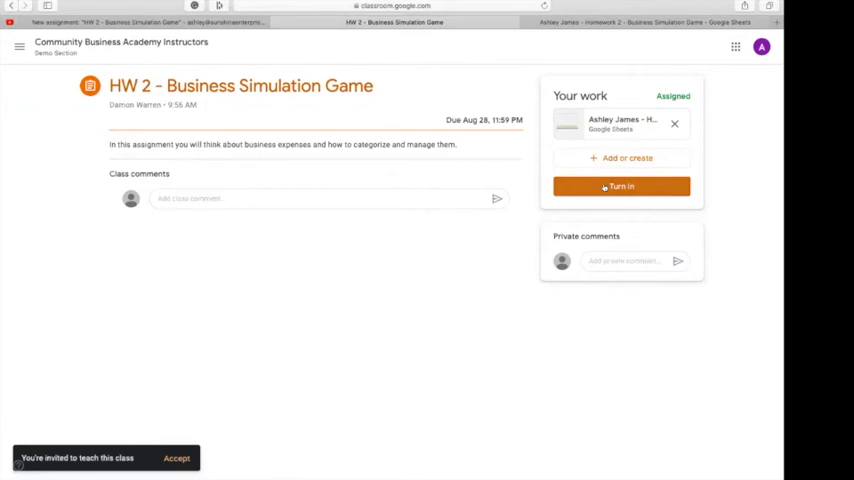
# Step: Return to the HW 2 assignment page and start turning in the homework
pyautogui.click(621, 186)
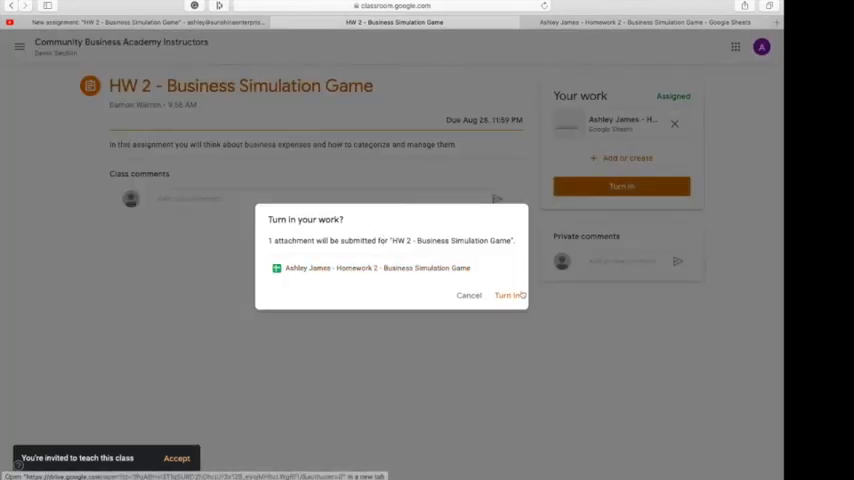
pyautogui.moveTo(507, 295)
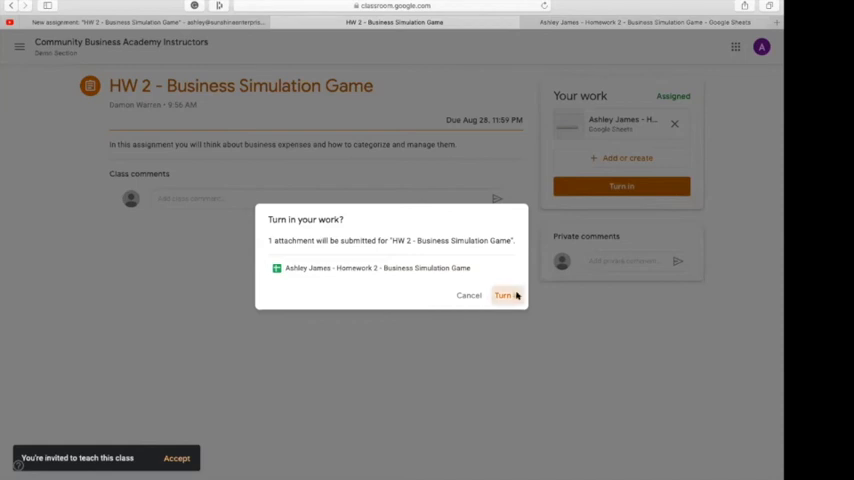
# Step: Confirm turning in the Homework 2 spreadsheet in the 'Turn in your work?' dialog
pyautogui.click(503, 295)
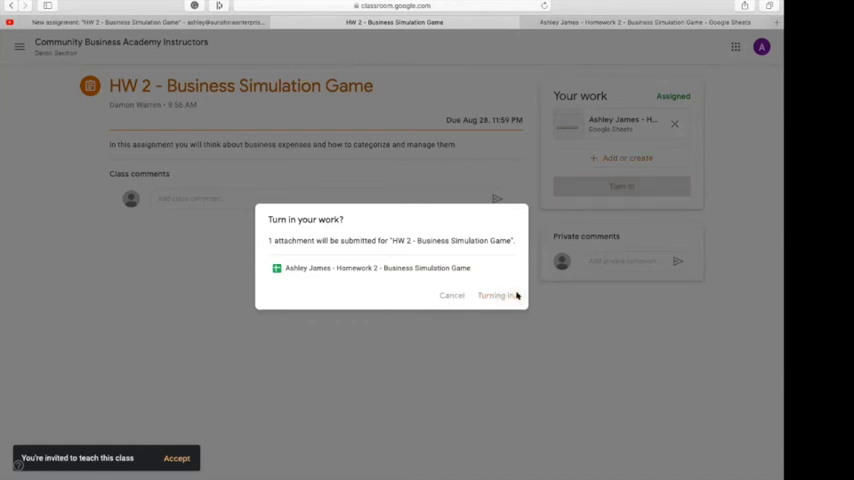
pyautogui.click(497, 295)
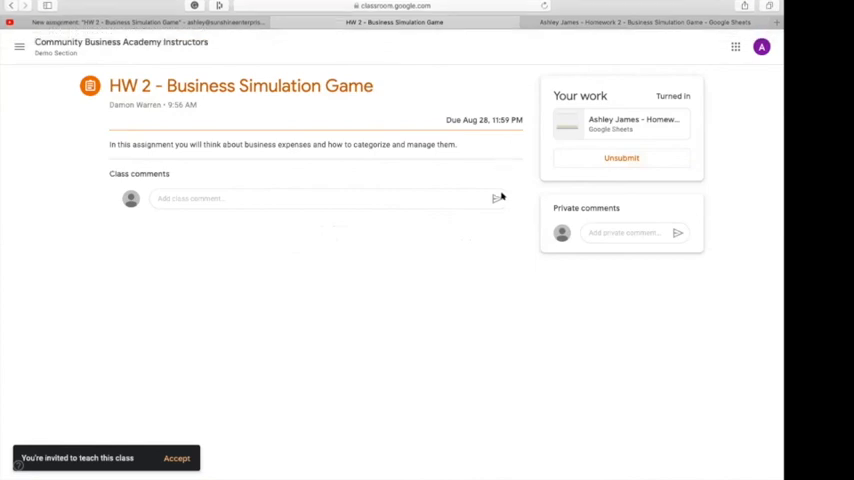
pyautogui.moveTo(572, 430)
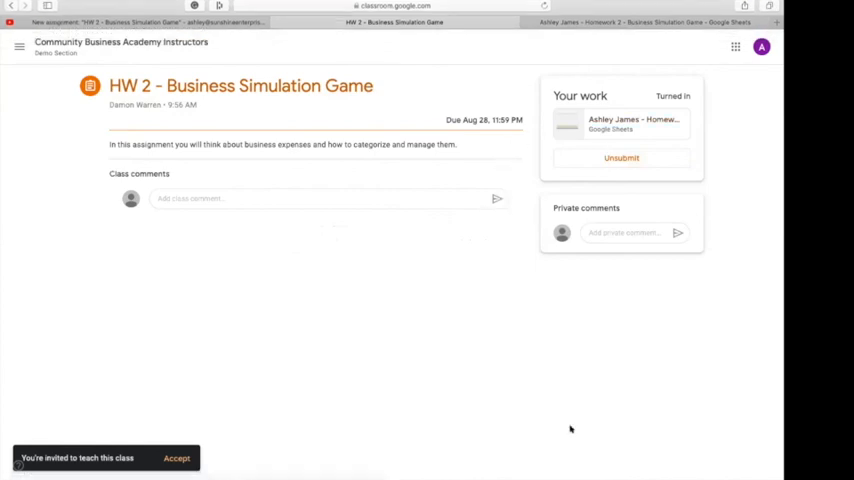